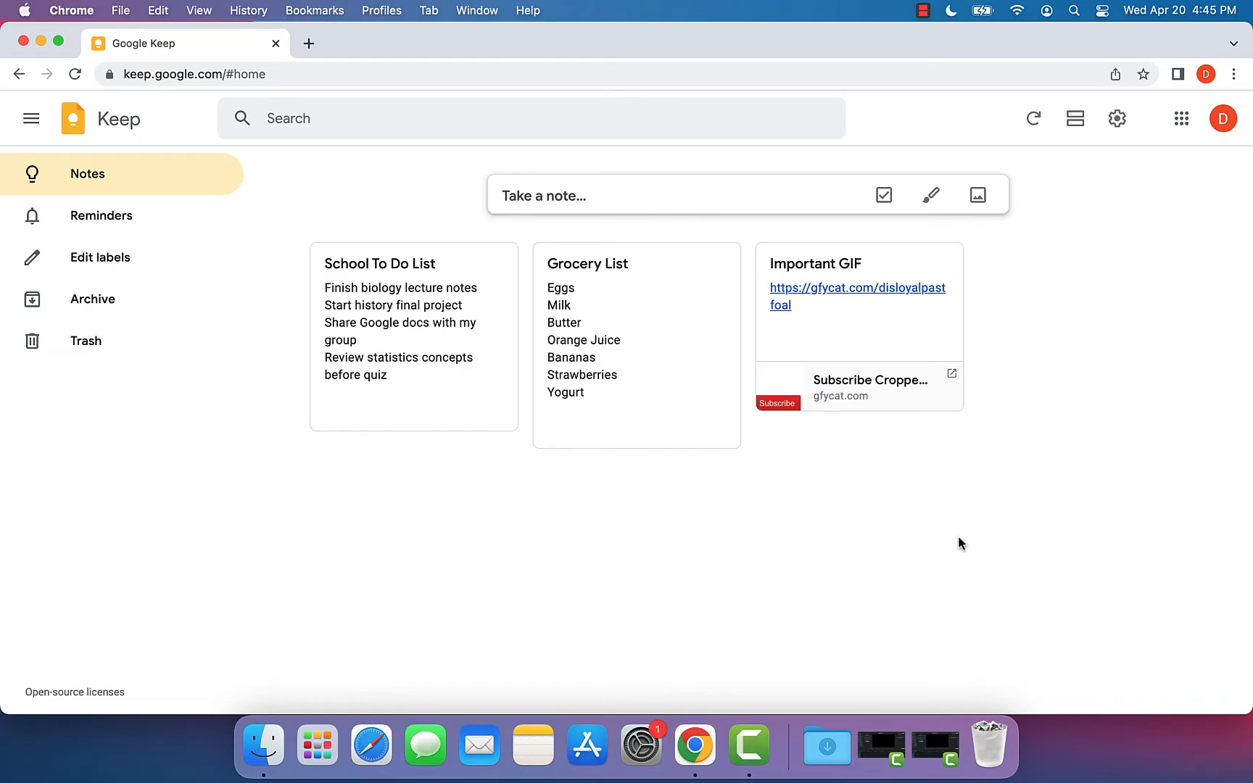
mouse_move(847, 486)
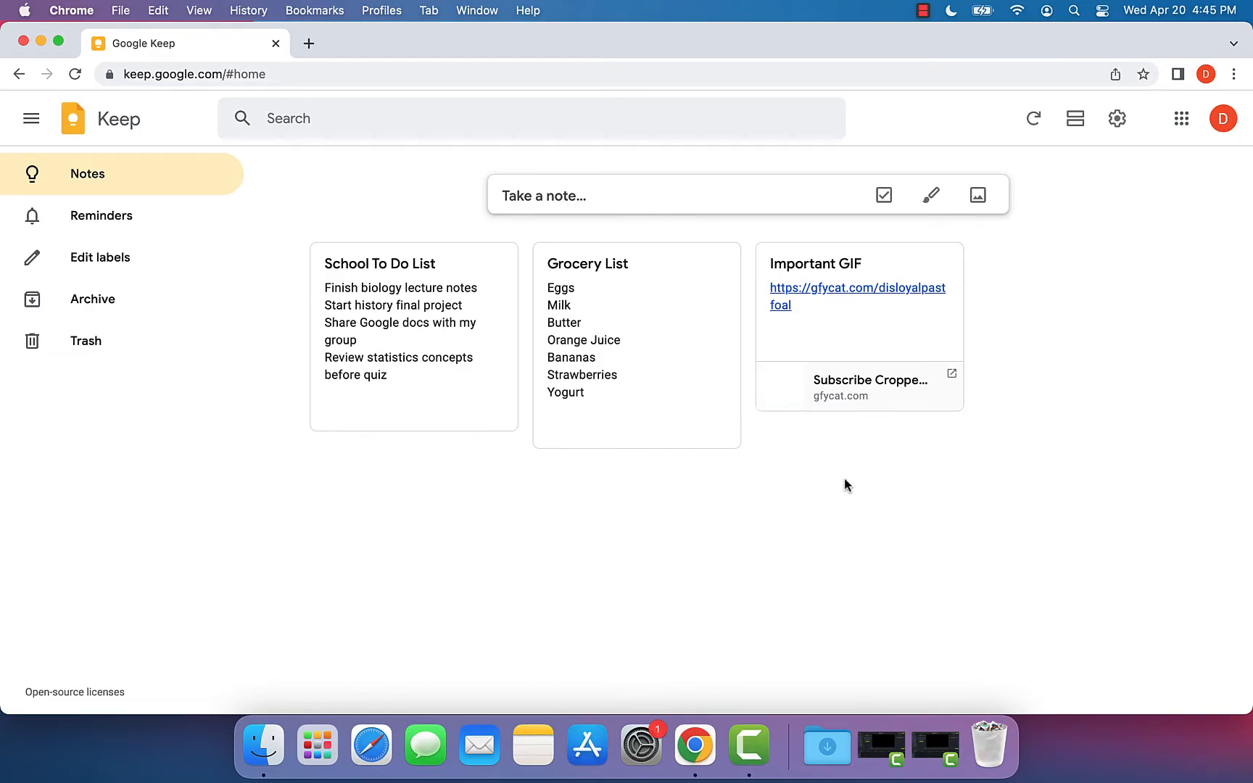
mouse_move(643, 406)
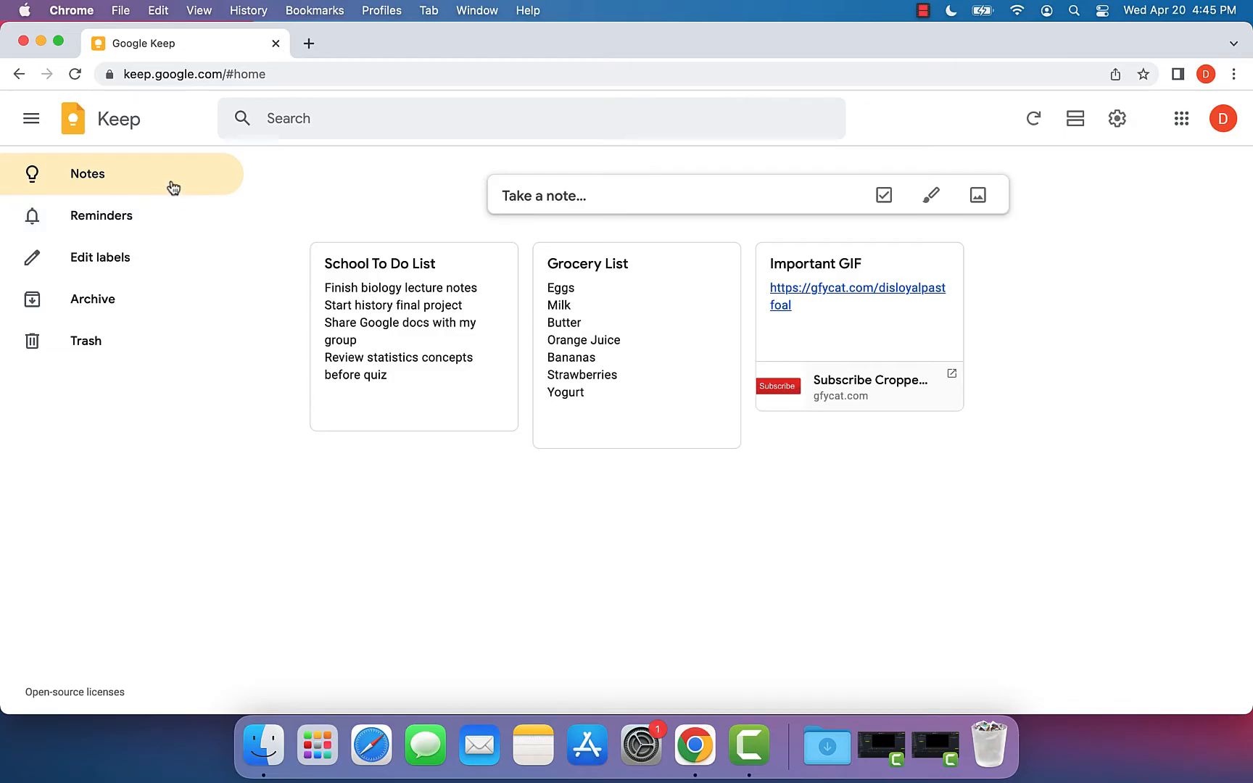
mouse_move(163, 219)
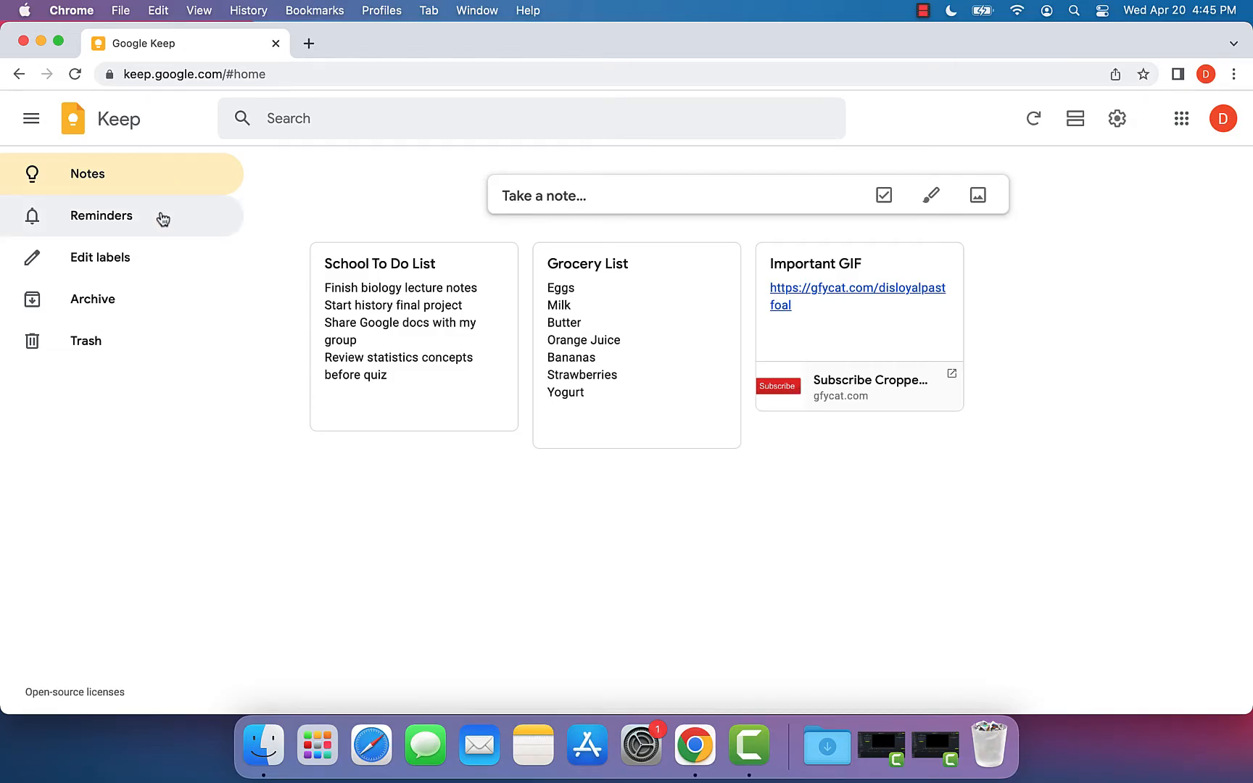
mouse_move(121, 299)
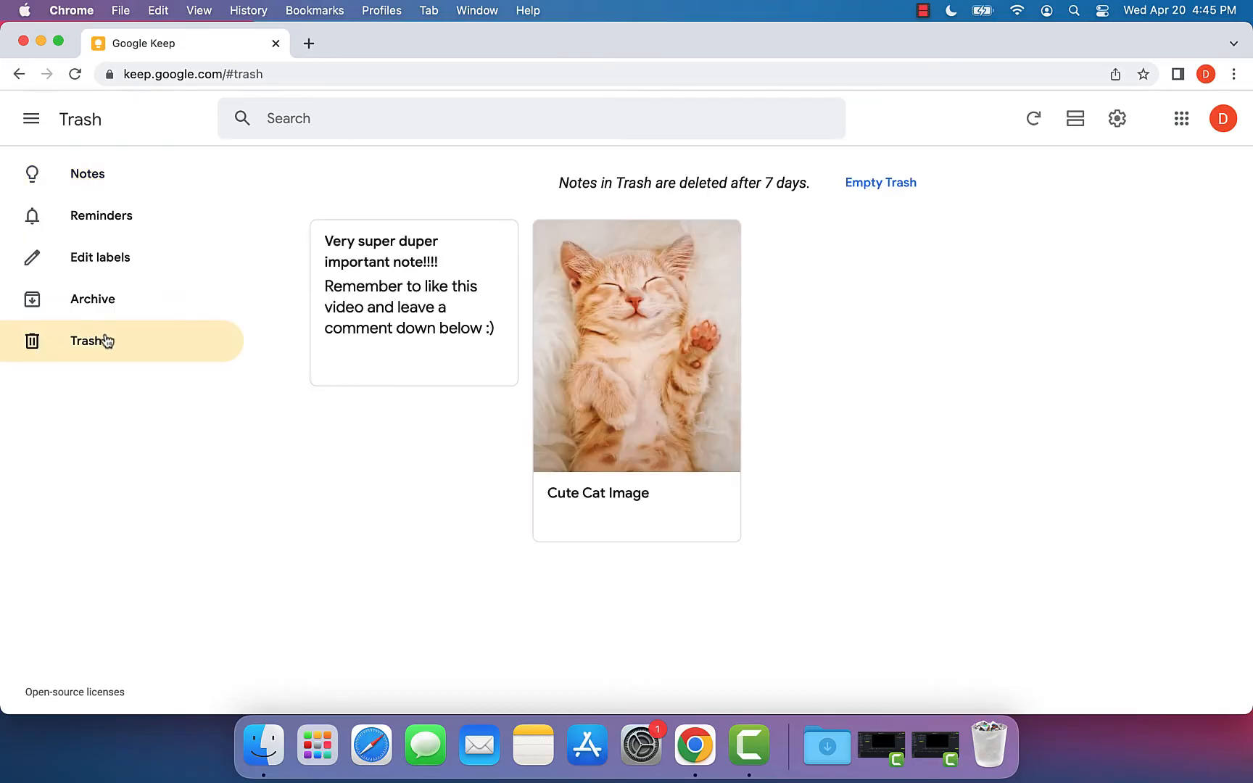
mouse_move(594, 197)
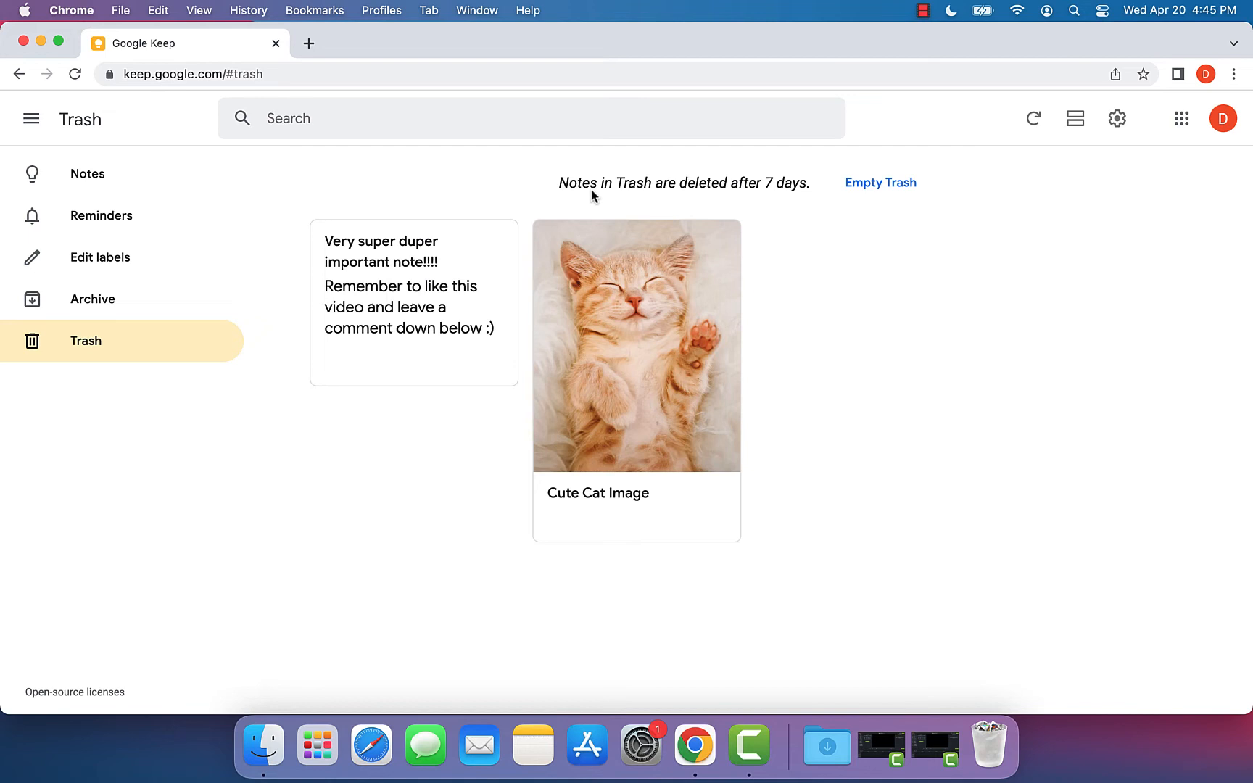
mouse_move(703, 199)
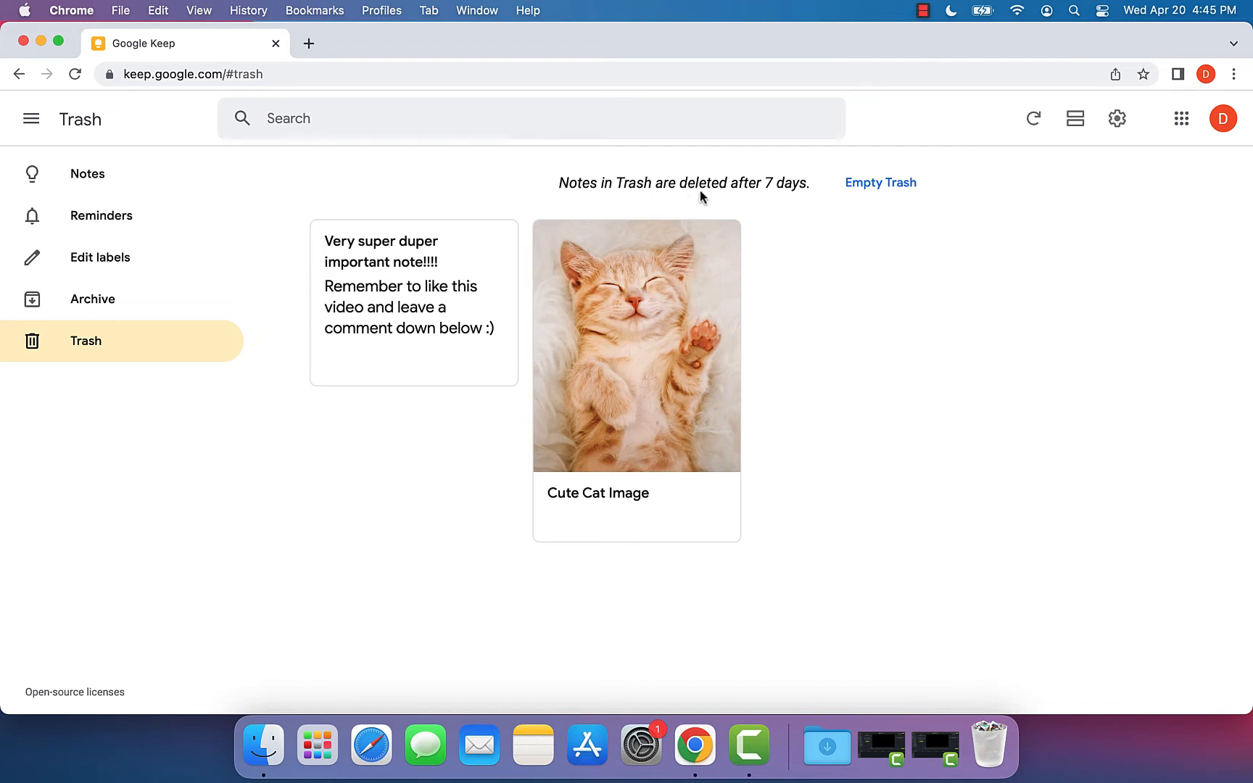
mouse_move(776, 190)
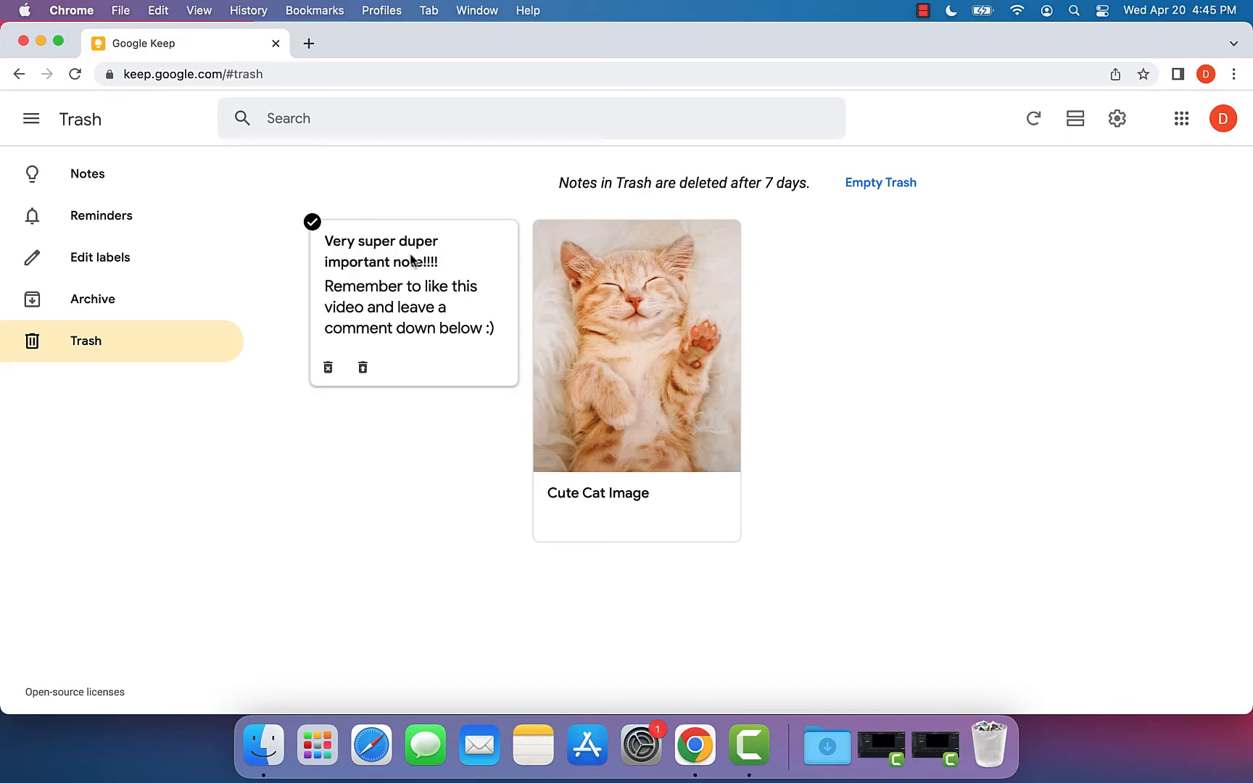
mouse_move(345, 251)
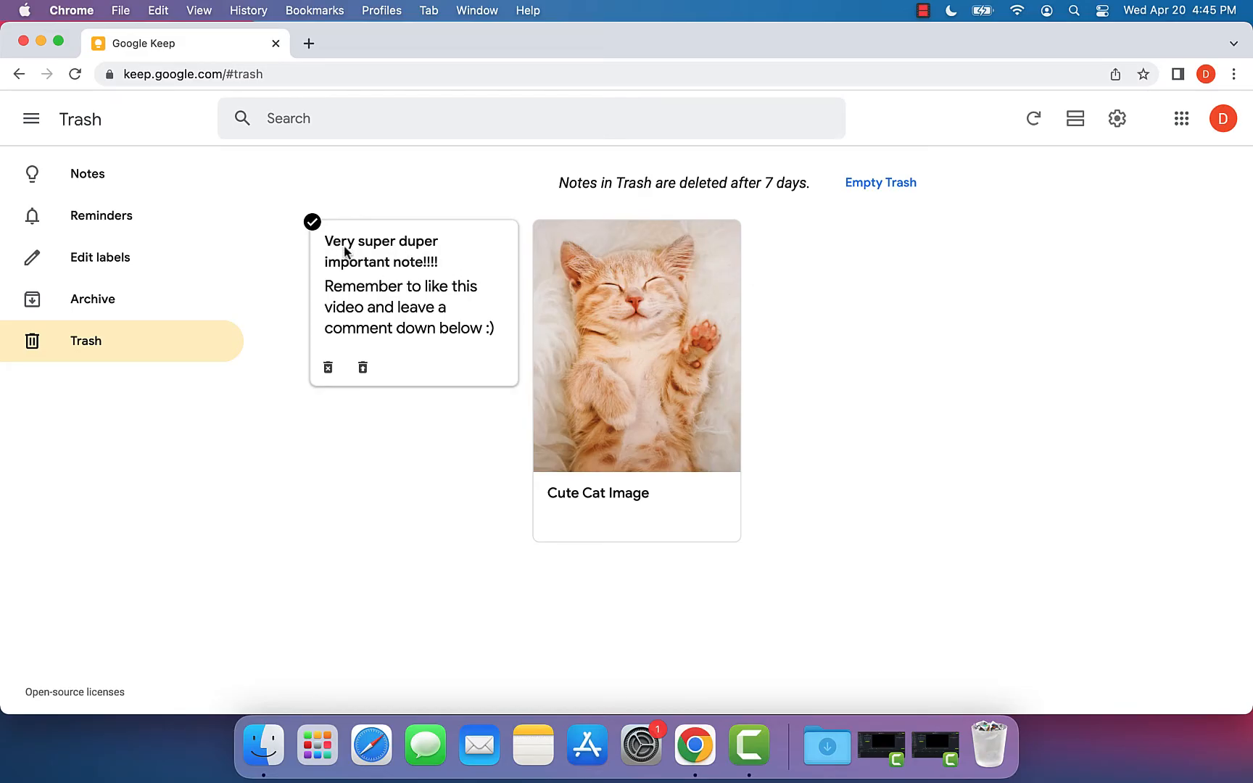
mouse_move(366, 245)
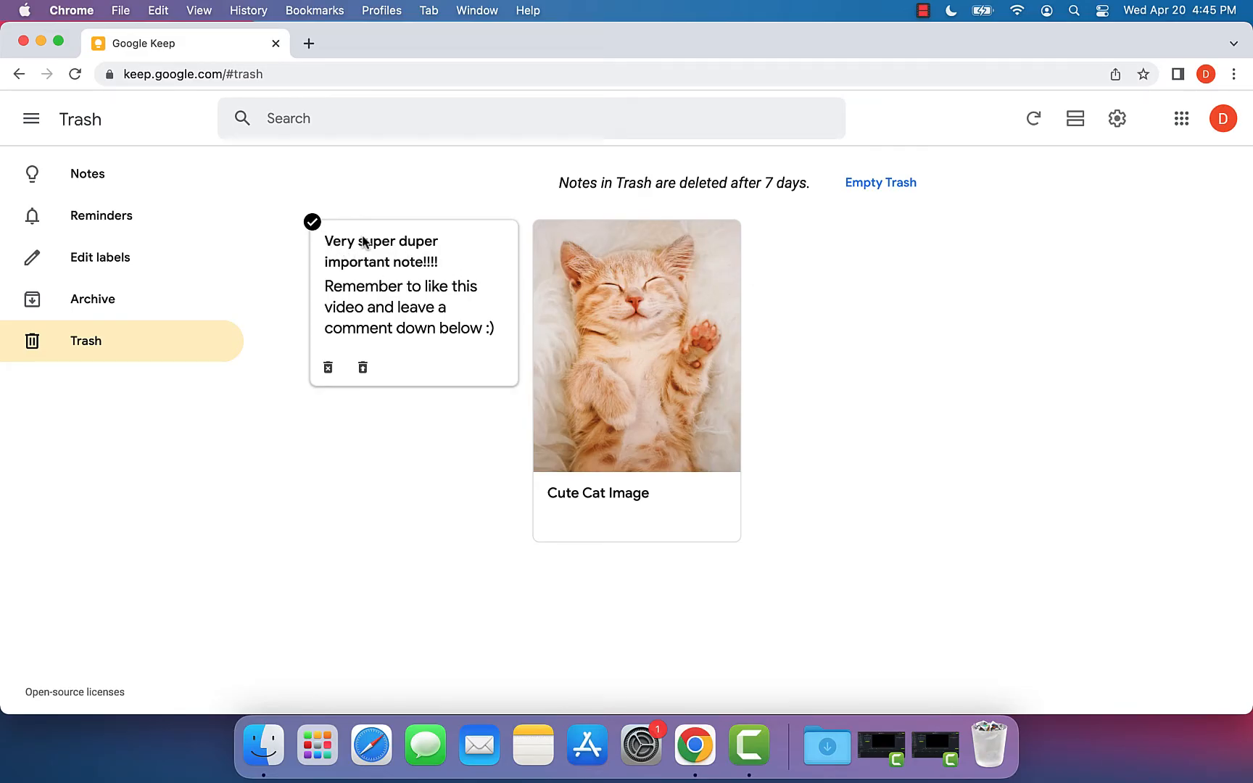
mouse_move(378, 304)
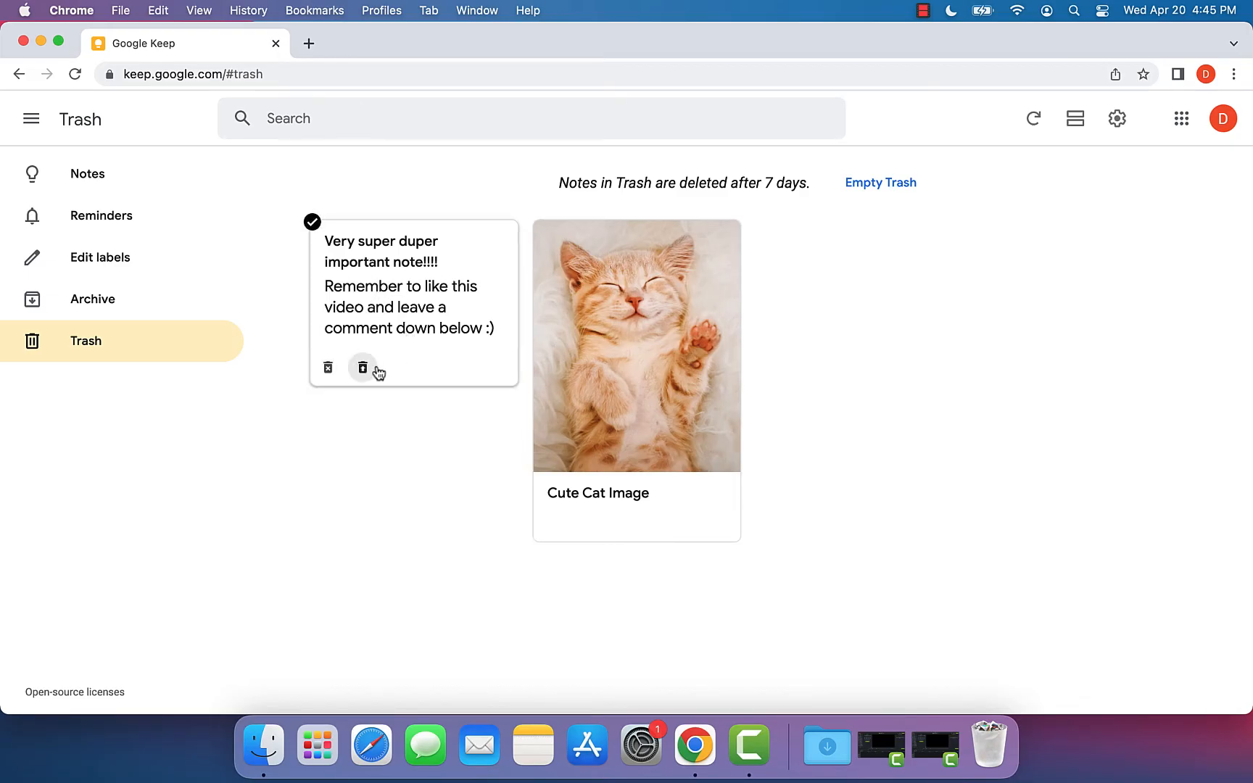
mouse_move(363, 367)
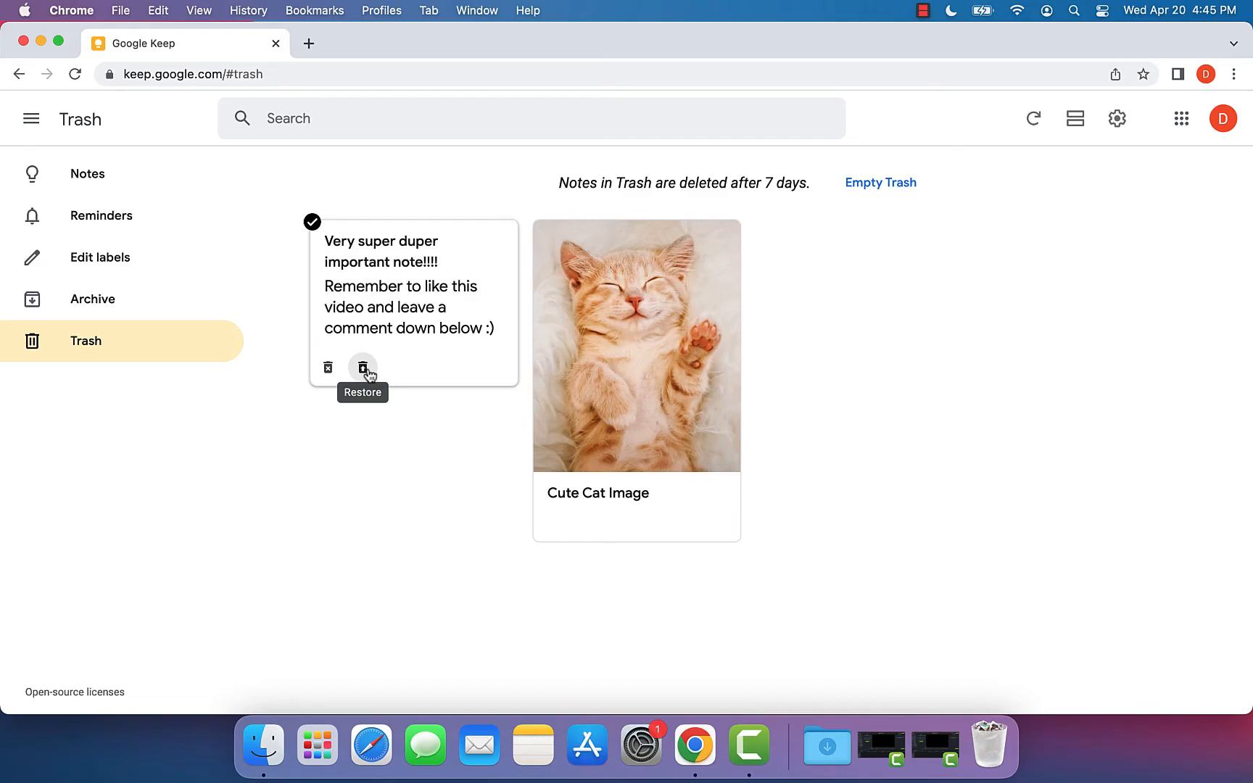
Restore 'Very super duper important note!!!!' from Trash and return to the Notes list
click(363, 366)
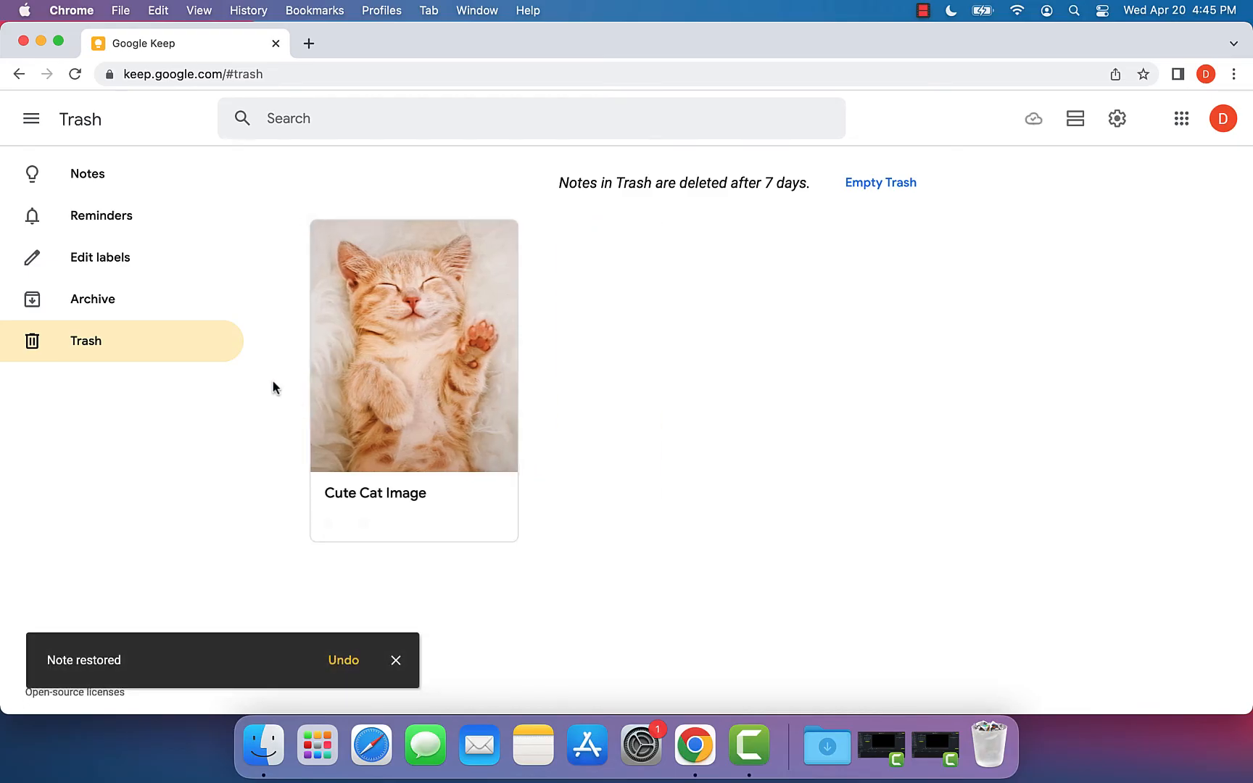
click(87, 174)
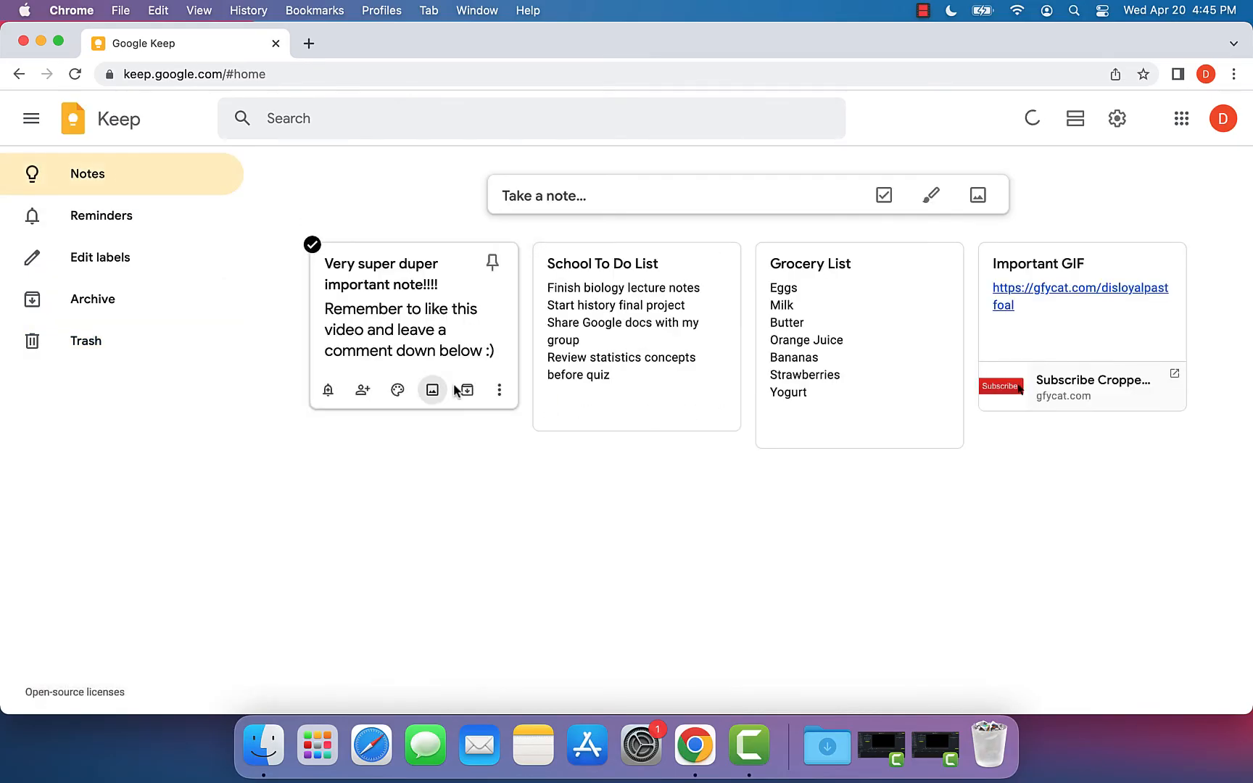